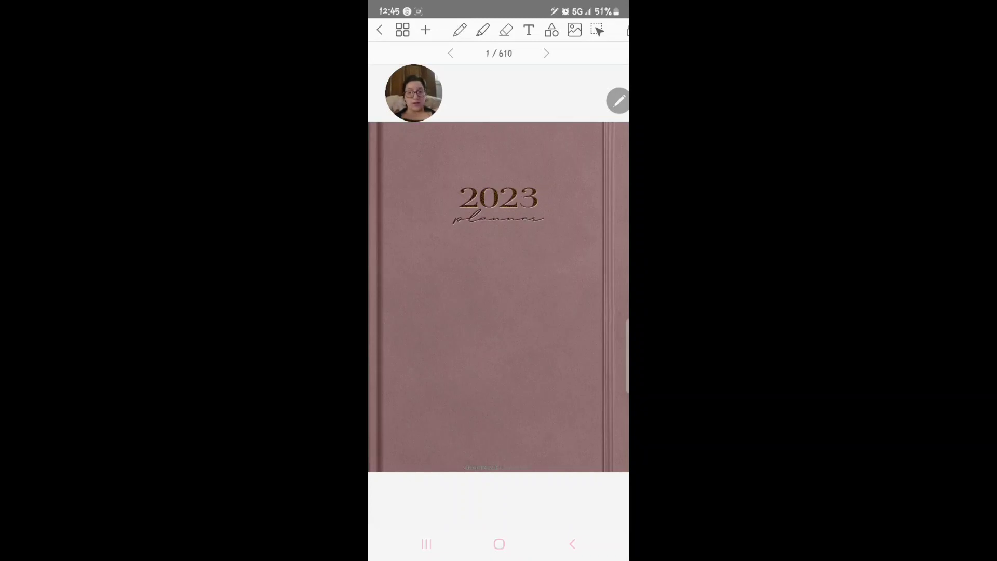
Jump from the 2023 planner cover to the Index page (page 2)
{"action": "left_click", "coordinate": [546, 53]}
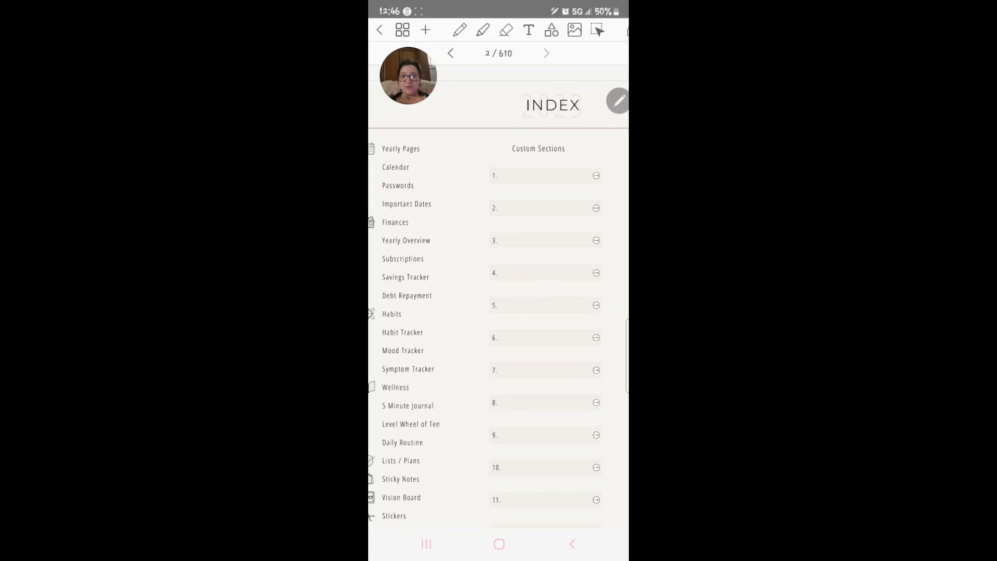
Visit Custom Section 1, return to the Index, then go to the daily page (page 47)
{"action": "scroll", "scroll_direction": "up", "scroll_amount": 3}
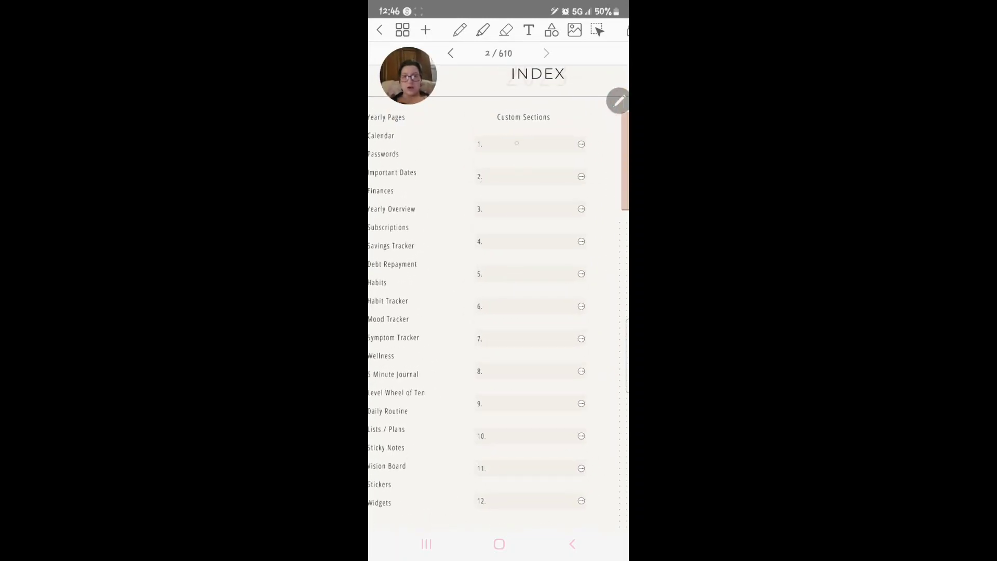
{"action": "left_click", "coordinate": [516, 144]}
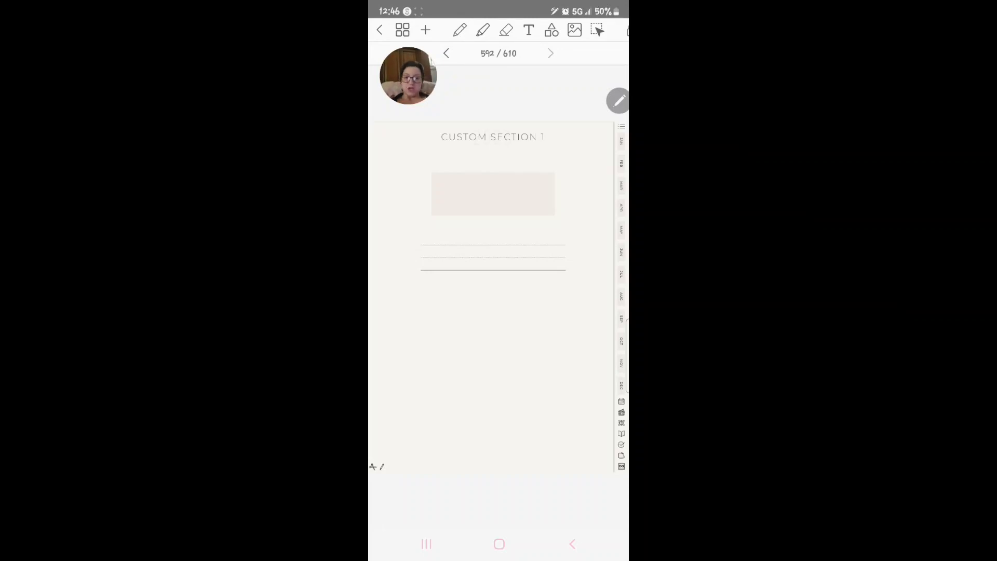
{"action": "left_click", "coordinate": [446, 53]}
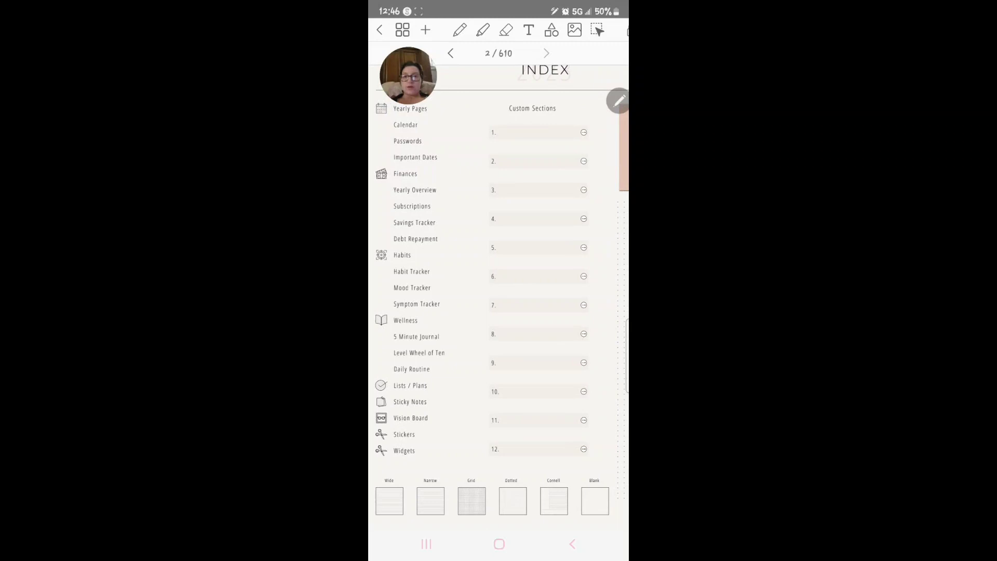
{"action": "left_click", "coordinate": [545, 53]}
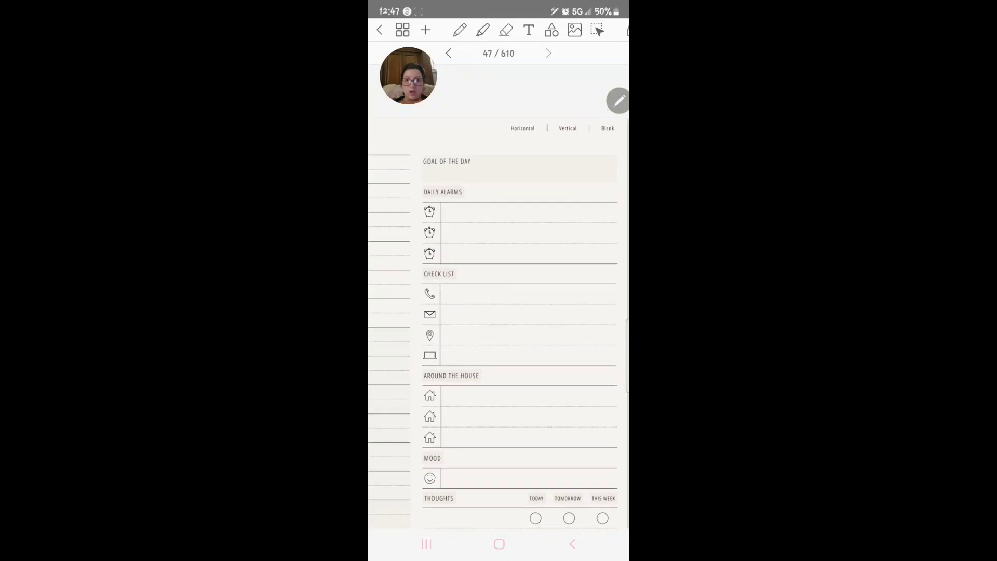
Swipe through the planner to the weekly grid page (page 77) with its to-do list
{"action": "scroll", "scroll_direction": "up", "scroll_amount": 3}
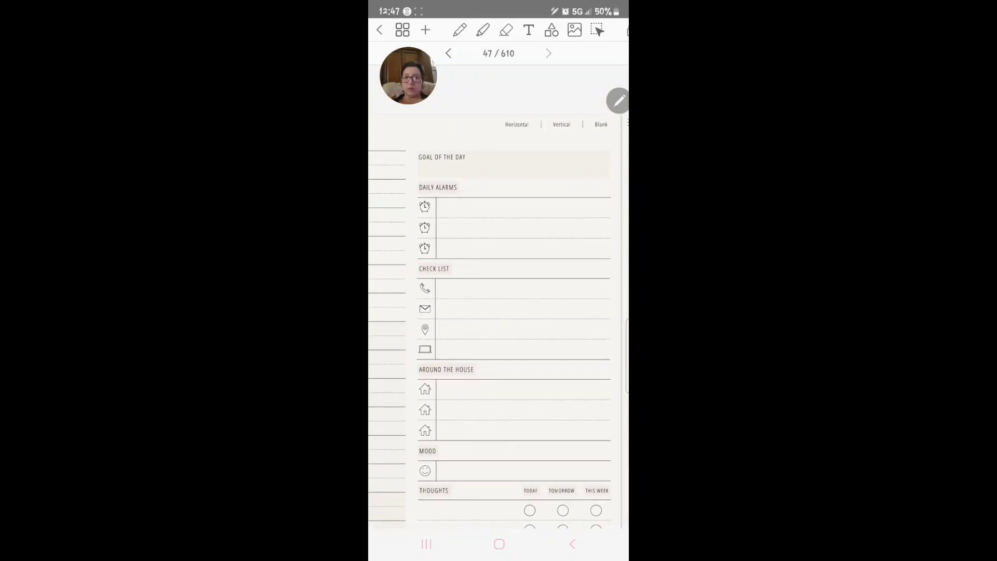
{"action": "scroll", "scroll_direction": "down", "scroll_amount": 3}
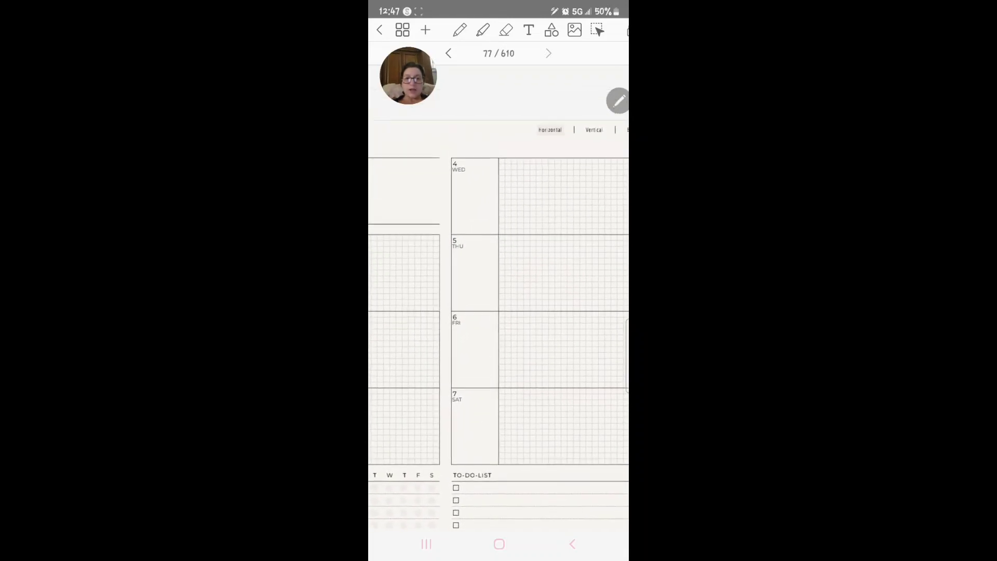
Switch the weekly page to the Vertical hourly layout
{"action": "scroll", "scroll_direction": "up", "scroll_amount": 3}
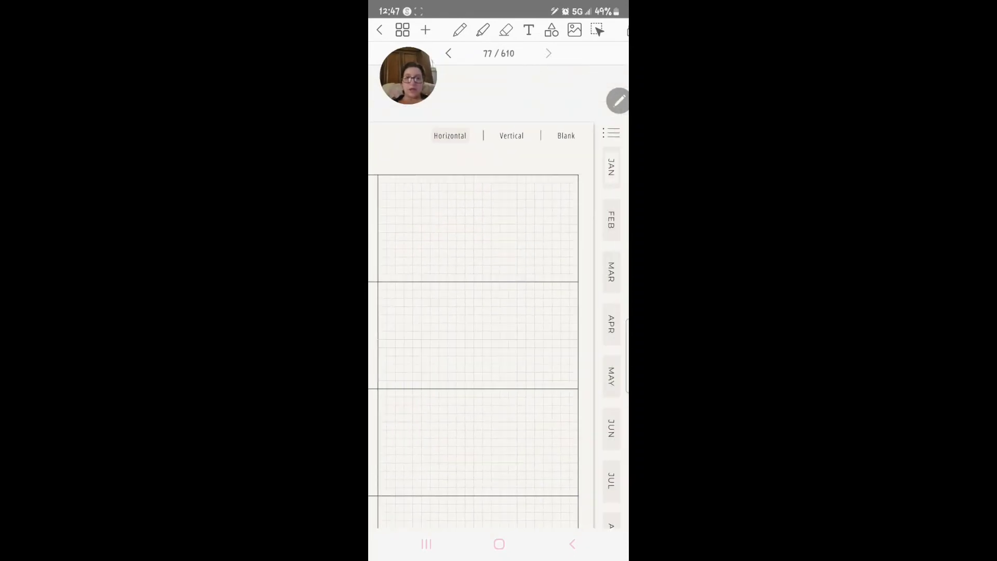
{"action": "left_click", "coordinate": [514, 135]}
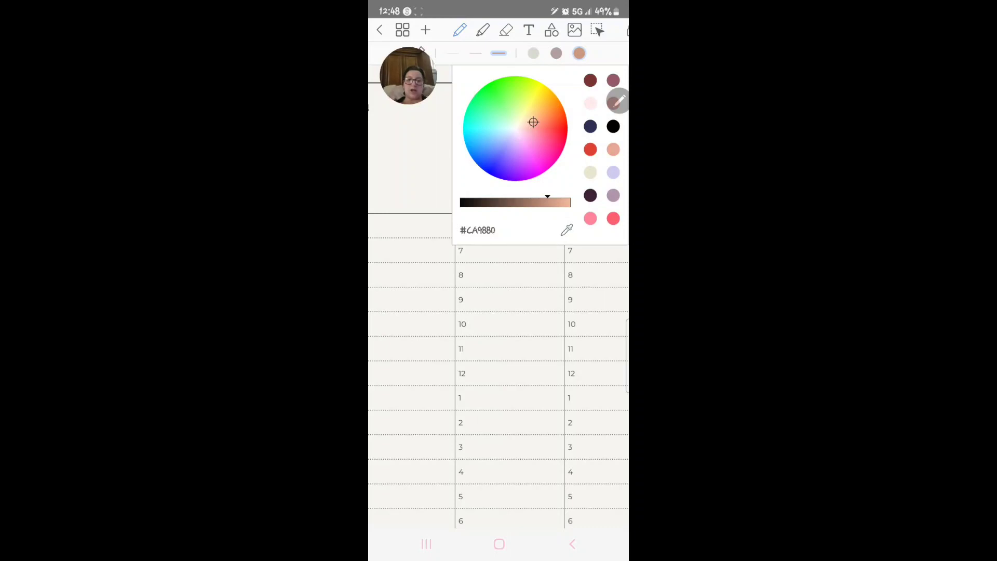
Close the colour picker and return to the Horizontal weekly spread for January 1–7
{"action": "left_click", "coordinate": [567, 229]}
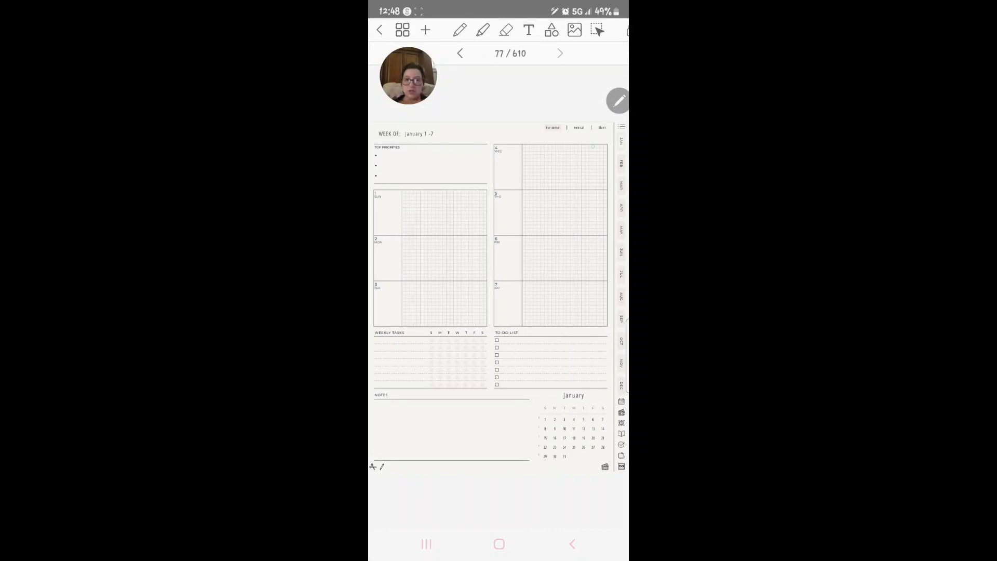
Browse the monthly page (44), then go to the Password tracker (page 5)
{"action": "double_click", "coordinate": [413, 134]}
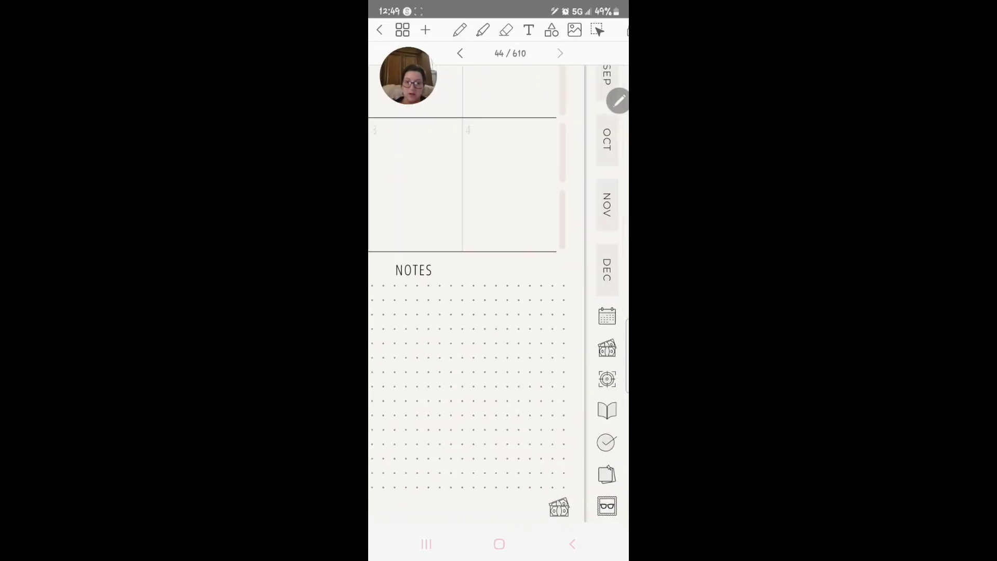
{"action": "scroll", "scroll_direction": "up", "scroll_amount": 3}
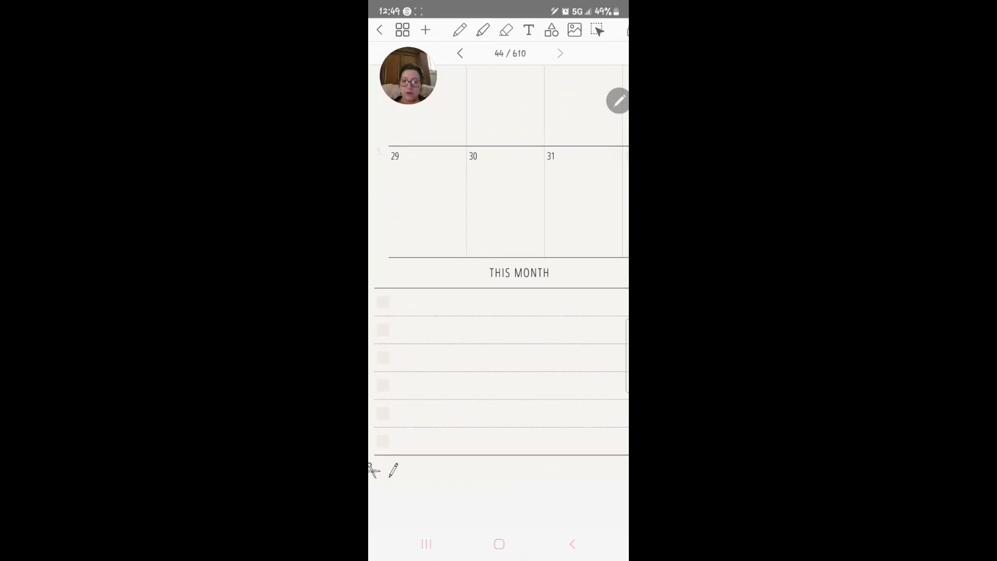
{"action": "left_click", "coordinate": [460, 53]}
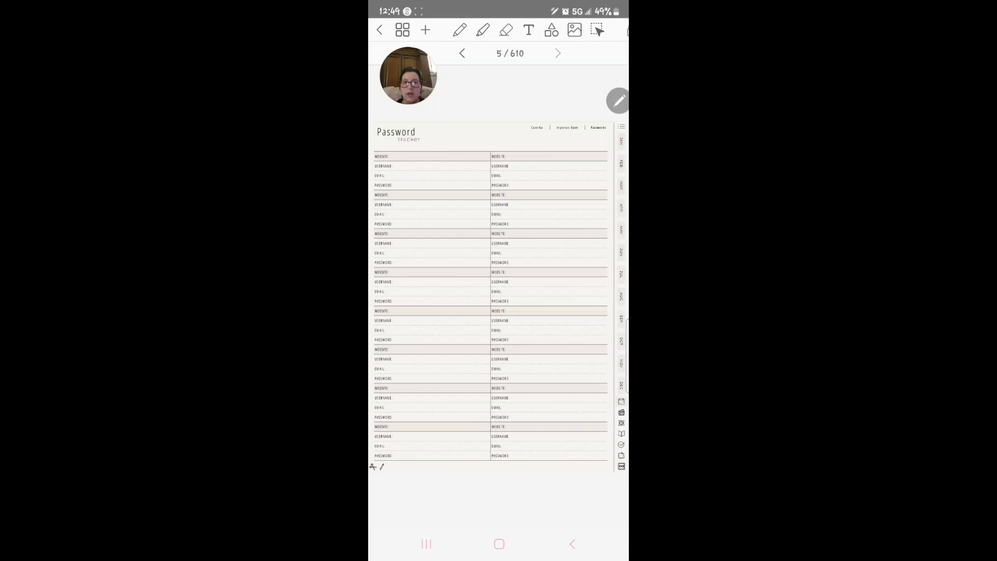
Return from the Password tracker to the Index page via the side tab
{"action": "left_click", "coordinate": [462, 53]}
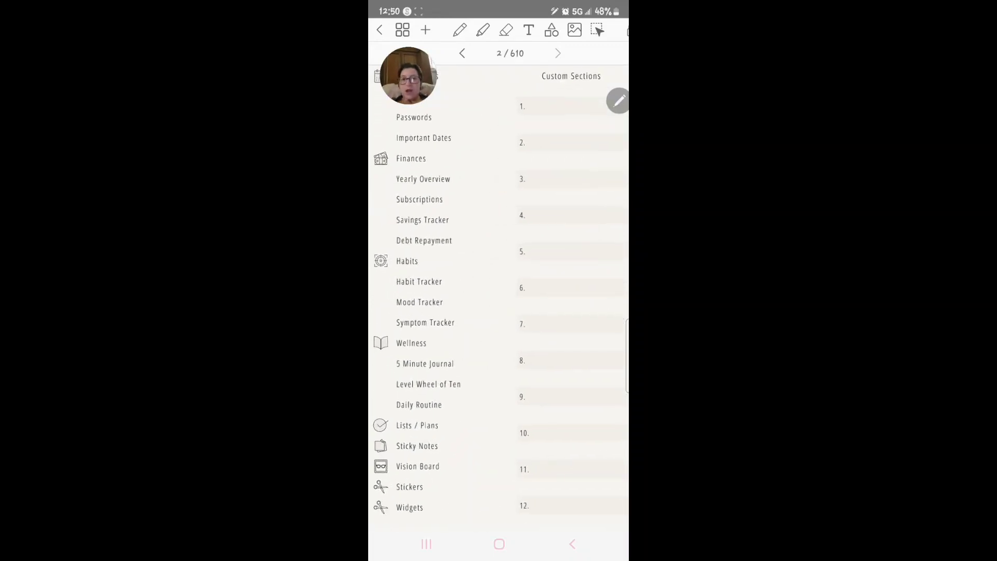
{"action": "left_click", "coordinate": [418, 199]}
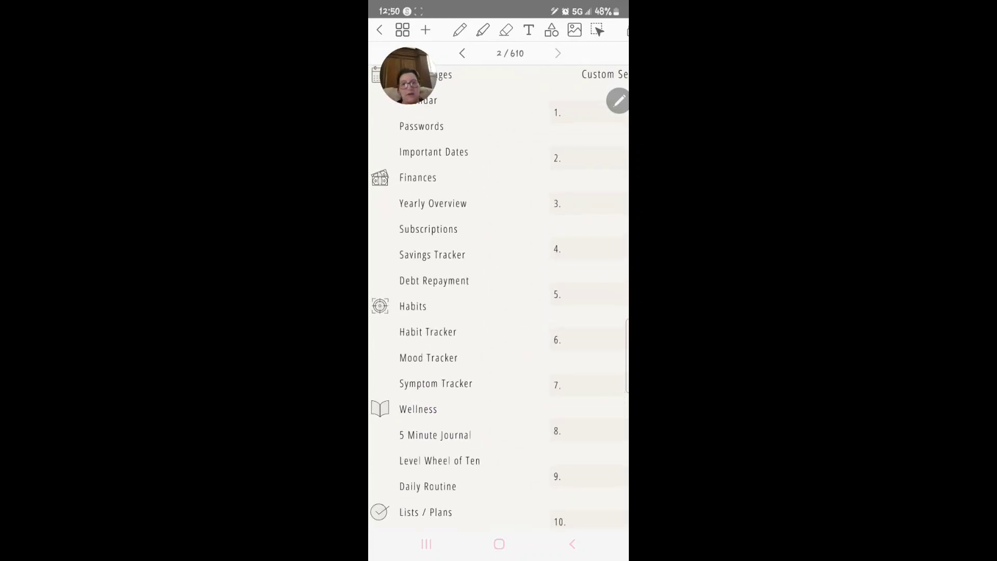
Go to the Savings Tracker (page 8) under Finances, then onward to the habit tracker
{"action": "left_click", "coordinate": [417, 177]}
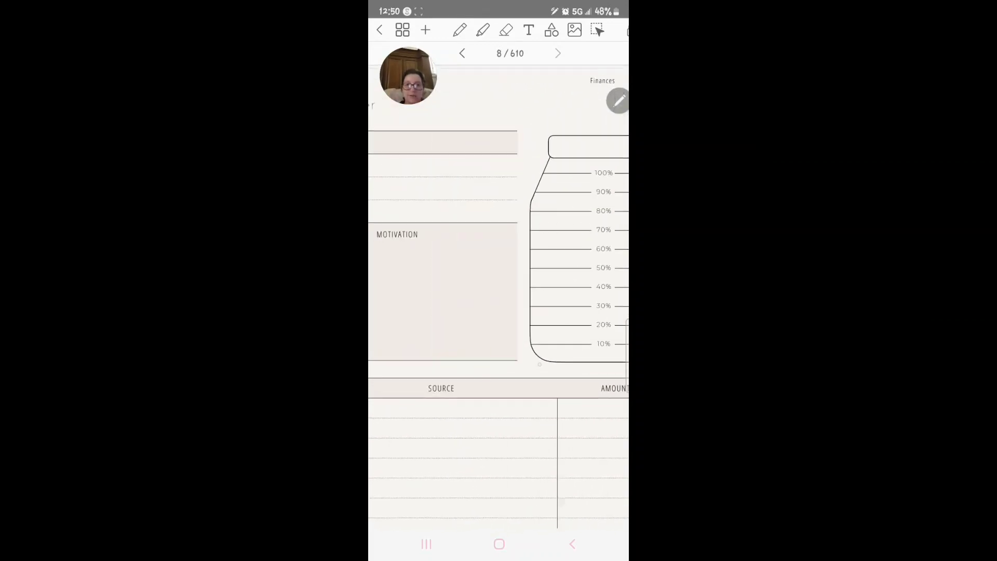
{"action": "left_click", "coordinate": [462, 53]}
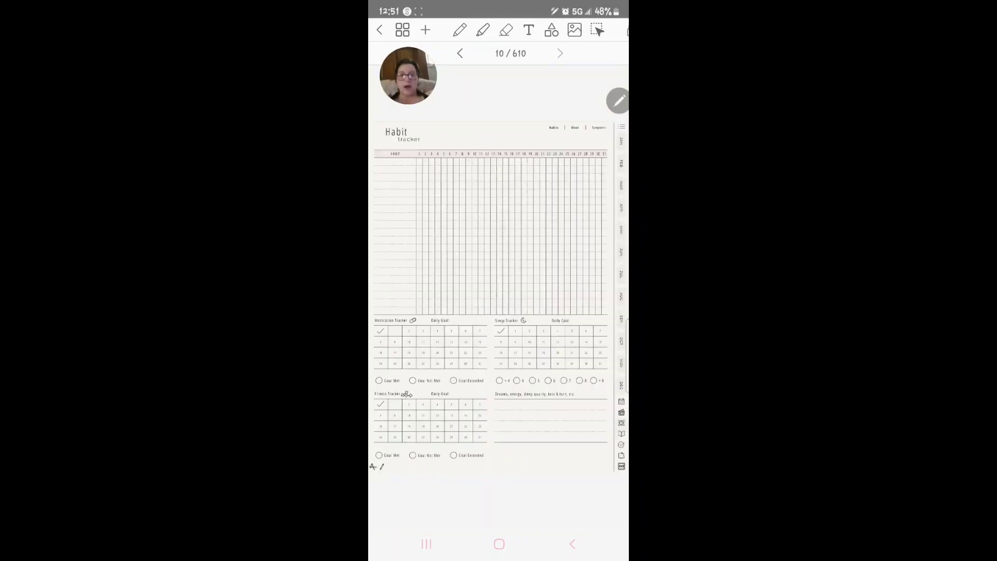
Return to the Index and jump to the Habit Tracker page (page 10)
{"action": "left_click", "coordinate": [462, 53]}
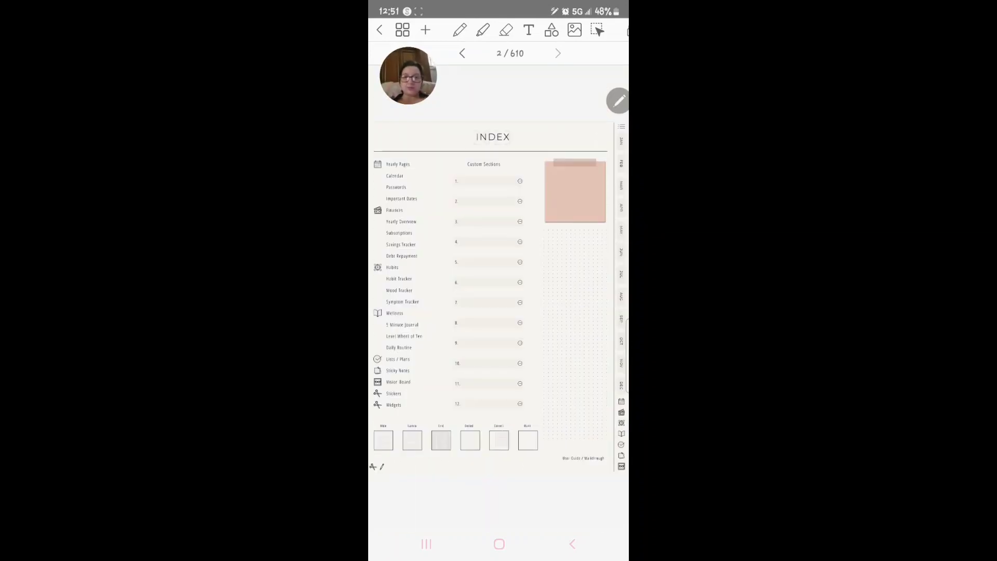
{"action": "scroll", "scroll_direction": "up", "scroll_amount": 3}
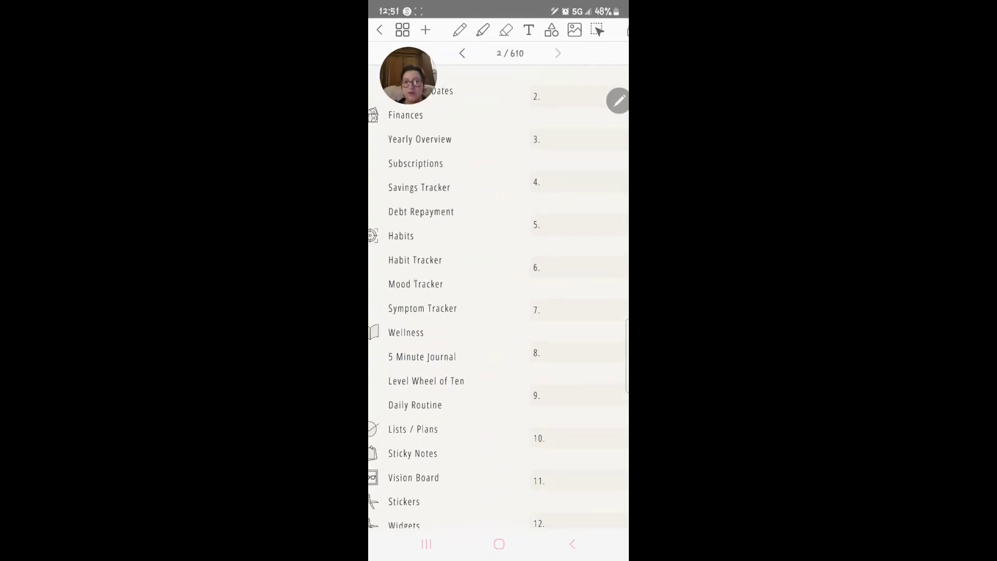
{"action": "left_click", "coordinate": [415, 260]}
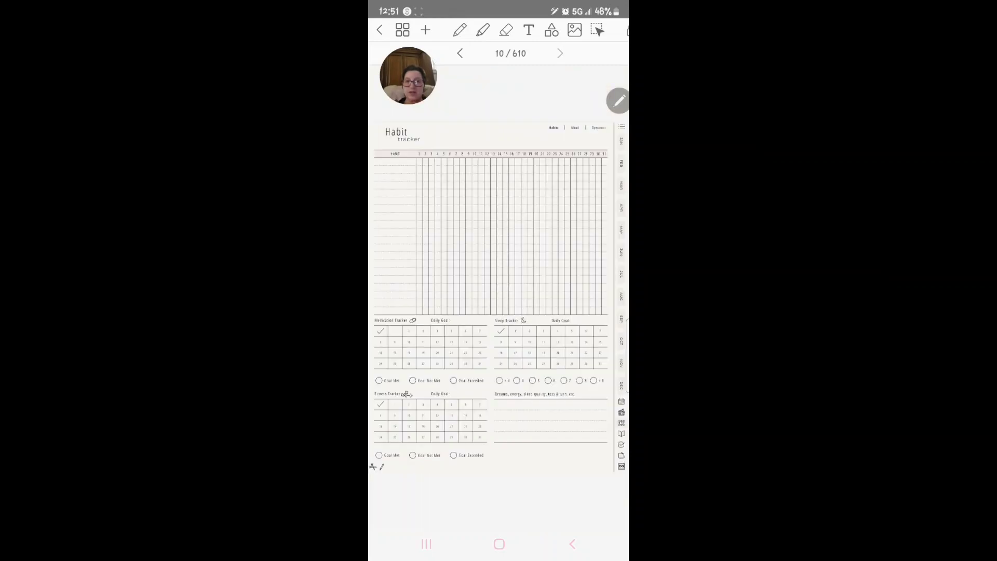
Go back from the Habit Tracker to the Index (page 2)
{"action": "left_click", "coordinate": [559, 53]}
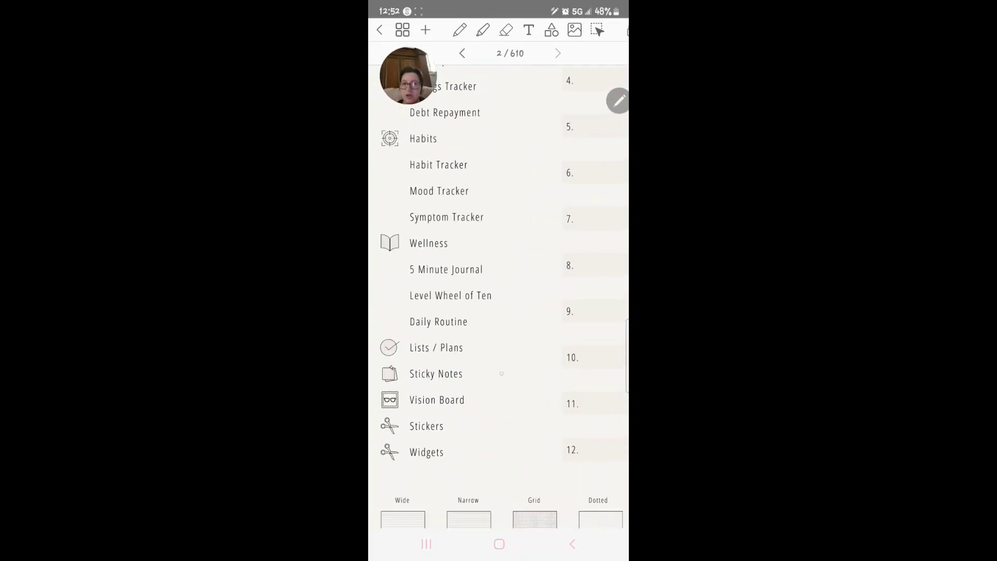
{"action": "left_click", "coordinate": [445, 269]}
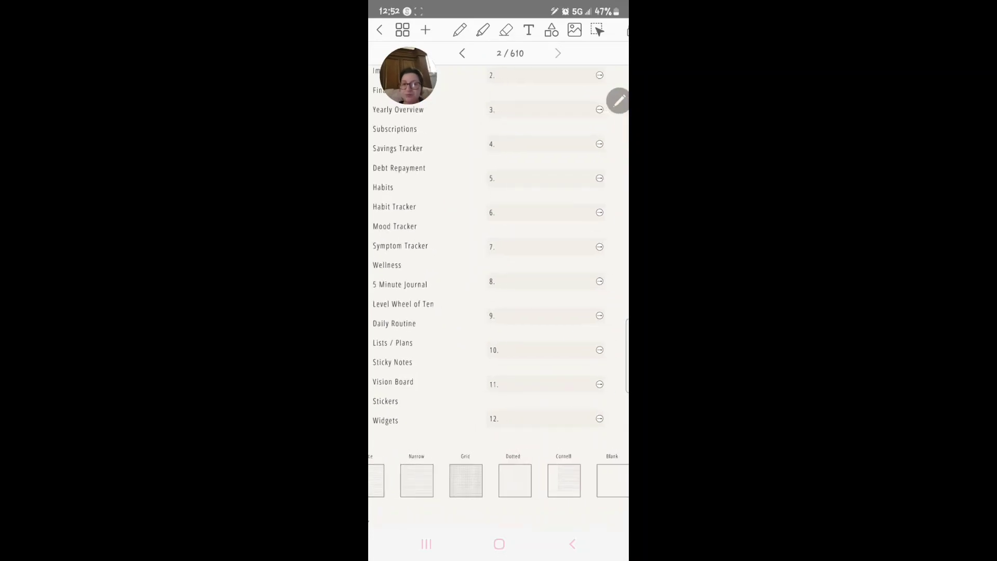
Browse the Sticky Notes page with its paper note images
{"action": "left_click", "coordinate": [403, 303]}
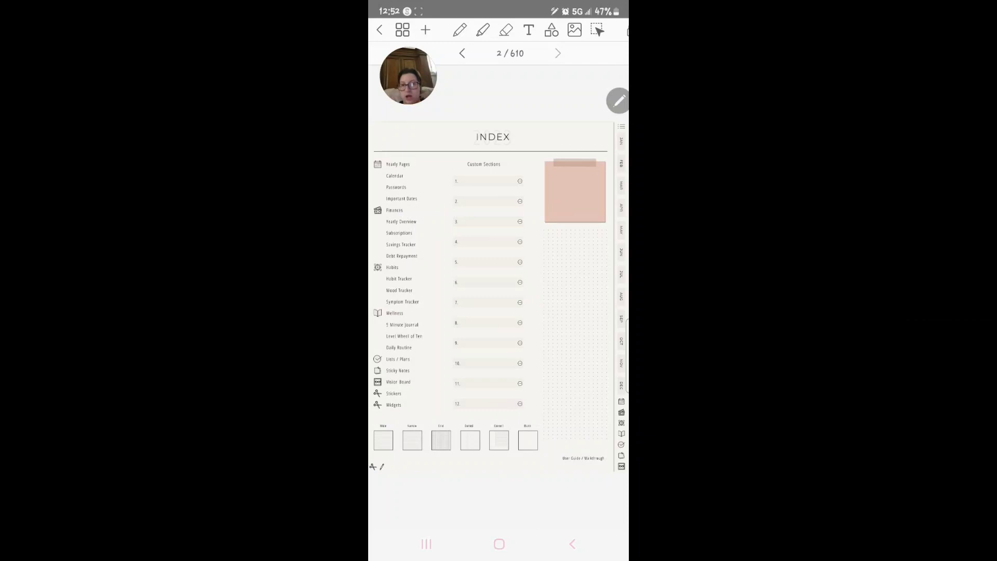
{"action": "scroll", "scroll_direction": "down", "scroll_amount": 3}
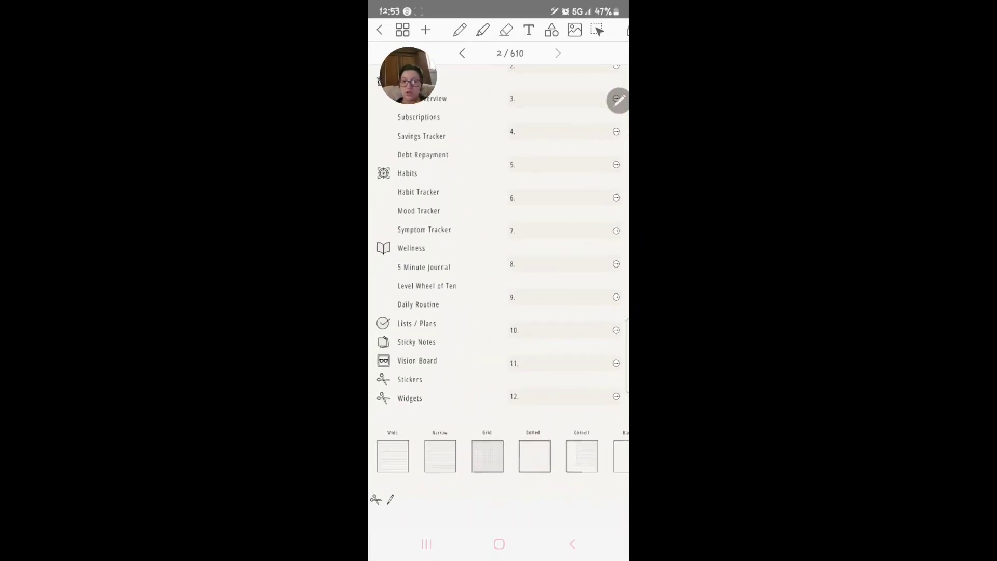
{"action": "left_click", "coordinate": [416, 342]}
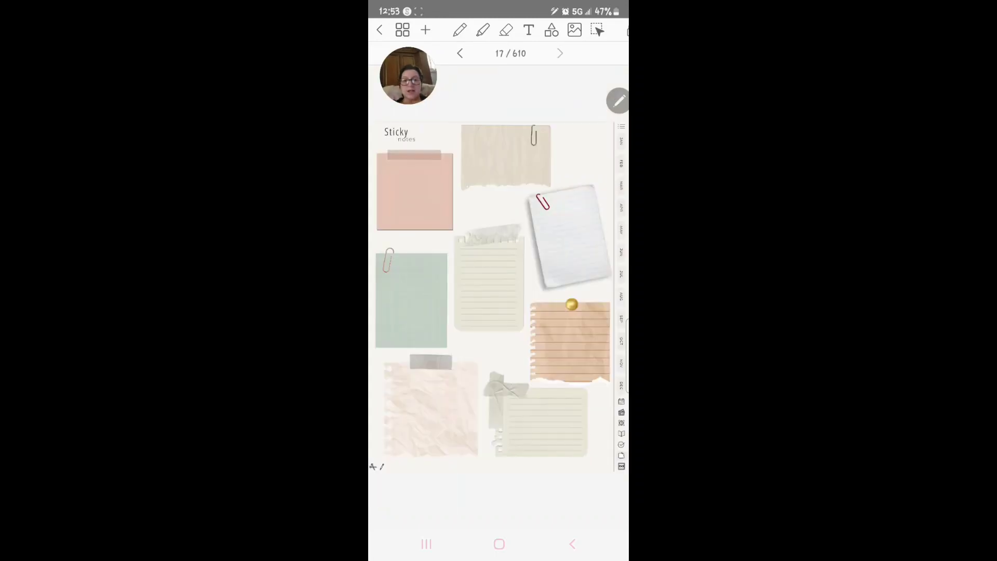
{"action": "left_click", "coordinate": [559, 53]}
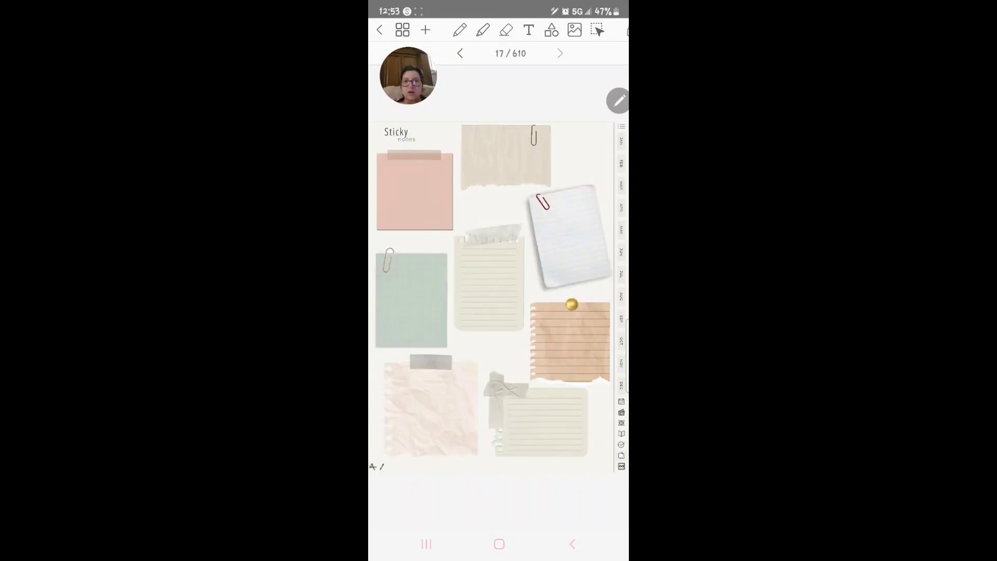
Try the image and lasso tools, then jump back to the planner index
{"action": "left_click", "coordinate": [573, 30]}
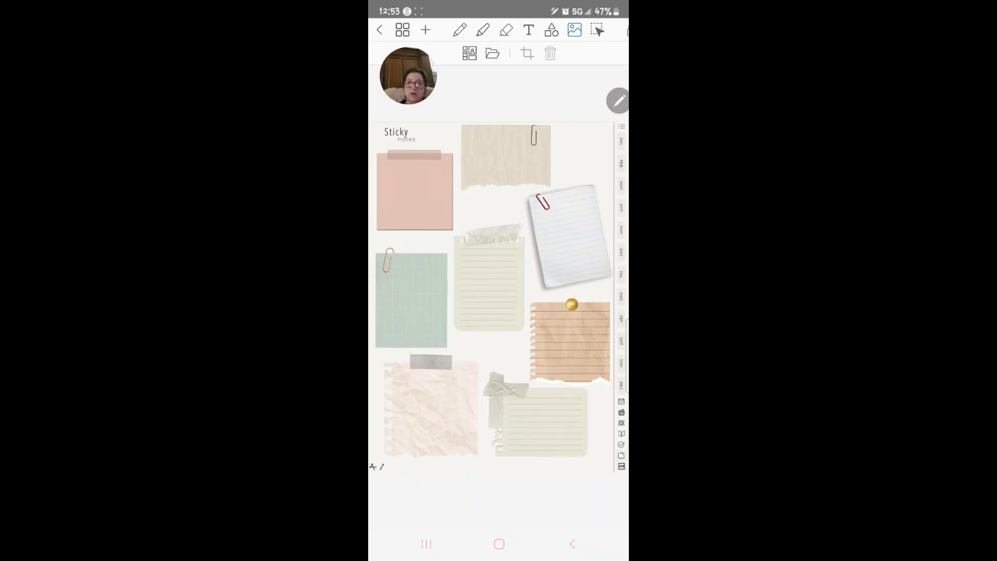
{"action": "left_click", "coordinate": [596, 29]}
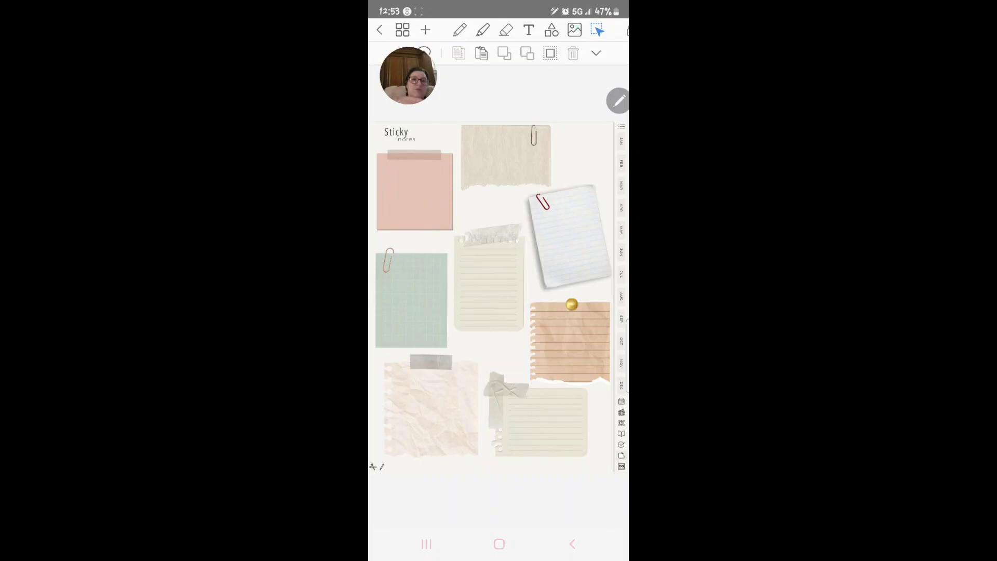
{"action": "left_click", "coordinate": [573, 30]}
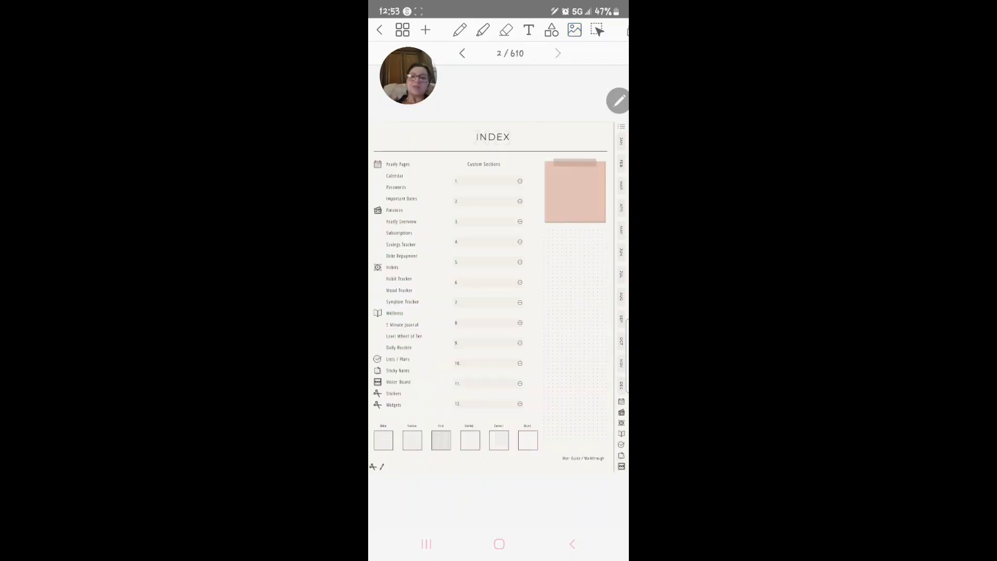
Open the Stickers collection page from the index list
{"action": "scroll", "scroll_direction": "down", "scroll_amount": 3}
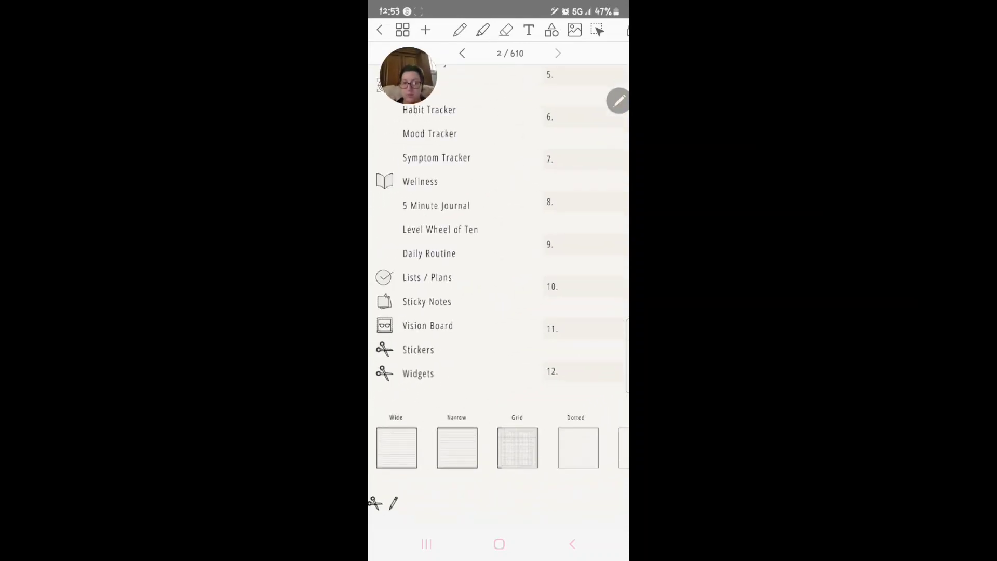
{"action": "left_click", "coordinate": [417, 349]}
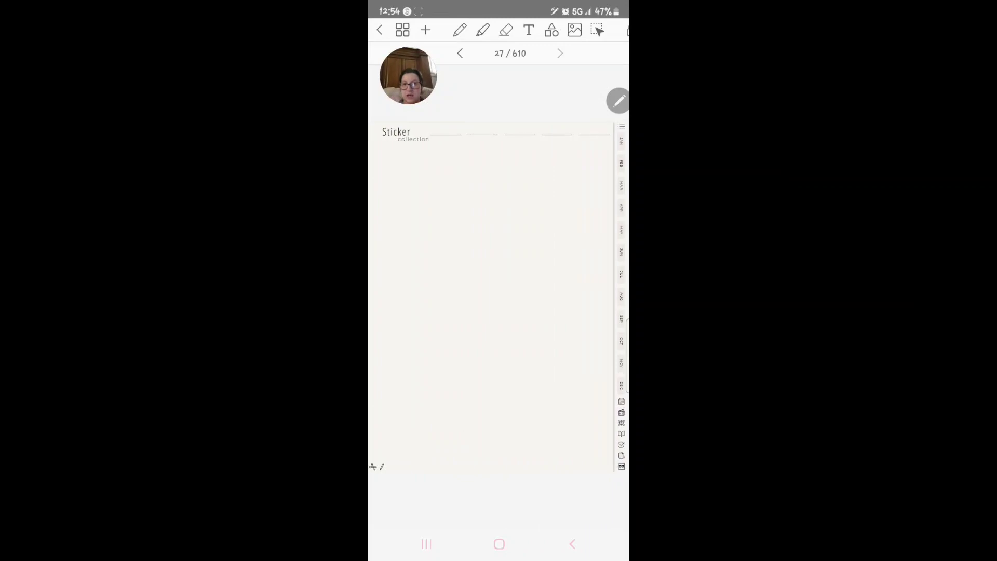
Place a dumbbell sticker on the Sticker collection page and return to the index
{"action": "left_click", "coordinate": [573, 30]}
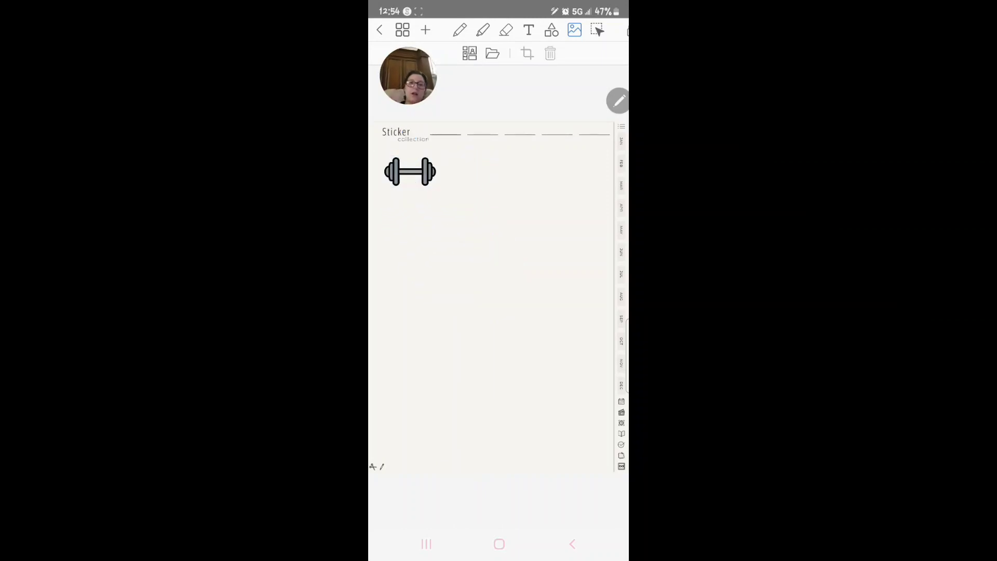
{"action": "left_click", "coordinate": [410, 171]}
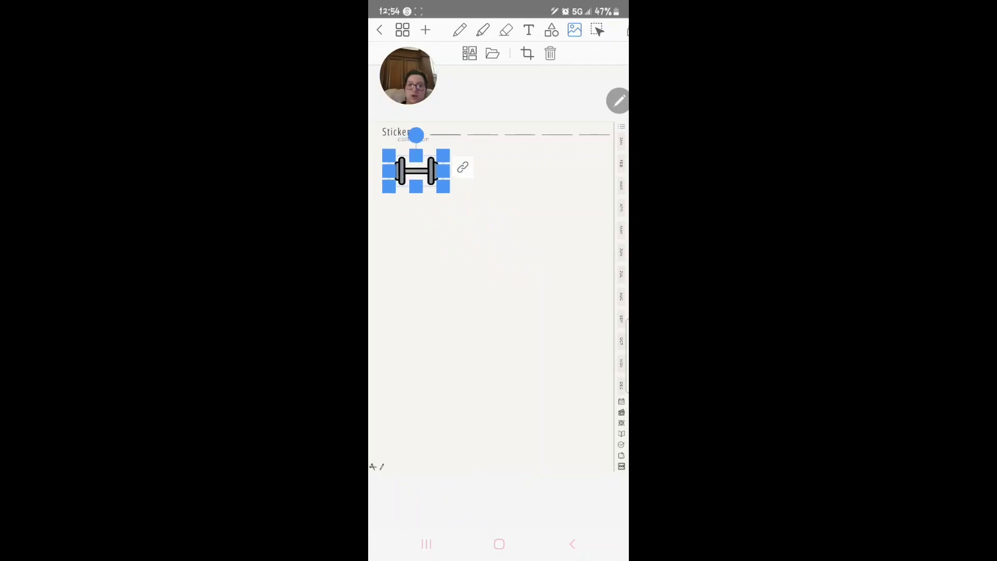
{"action": "left_click", "coordinate": [550, 53]}
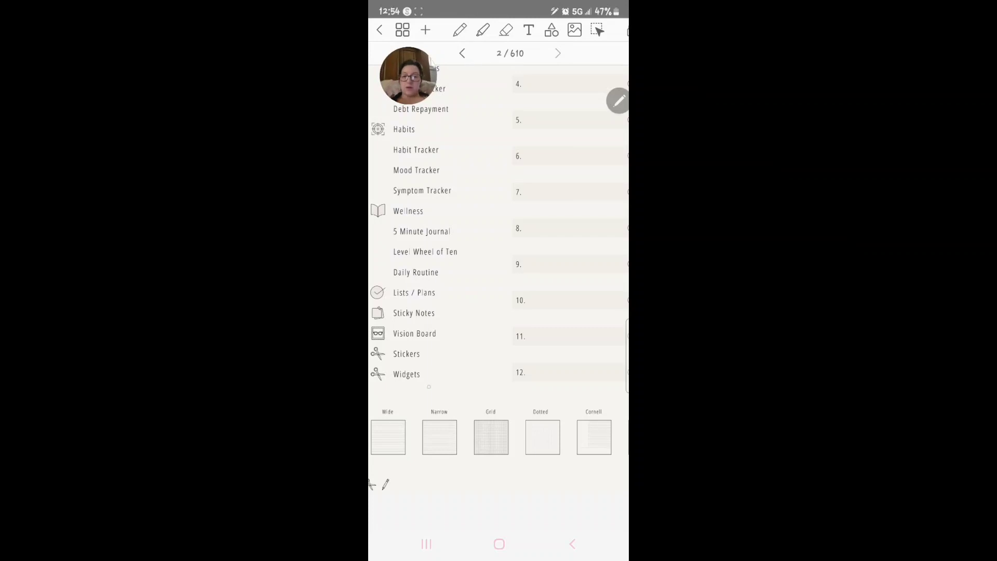
View the Widgets page and the wide- and narrow-ruled paper templates
{"action": "left_click", "coordinate": [406, 374]}
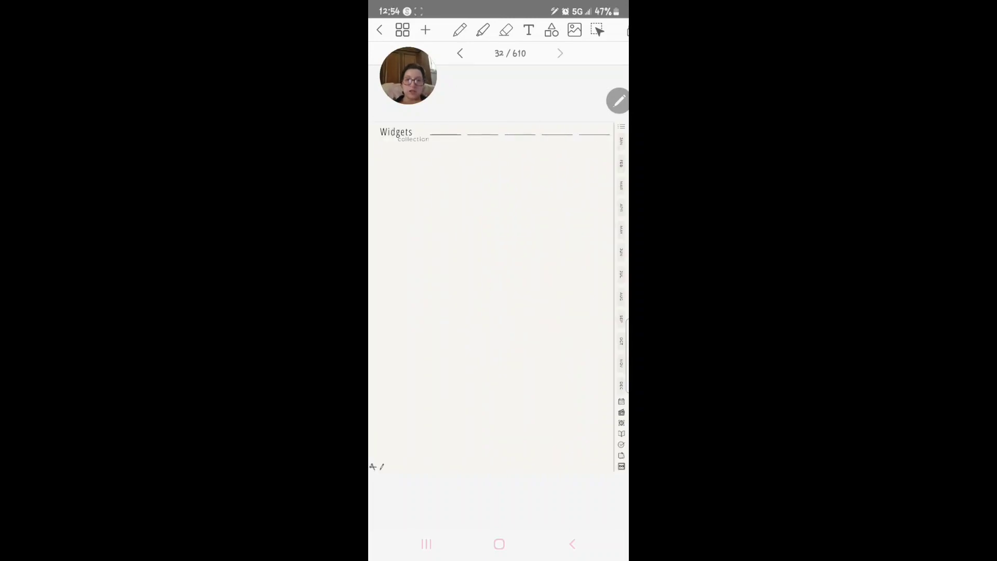
{"action": "left_click", "coordinate": [461, 53]}
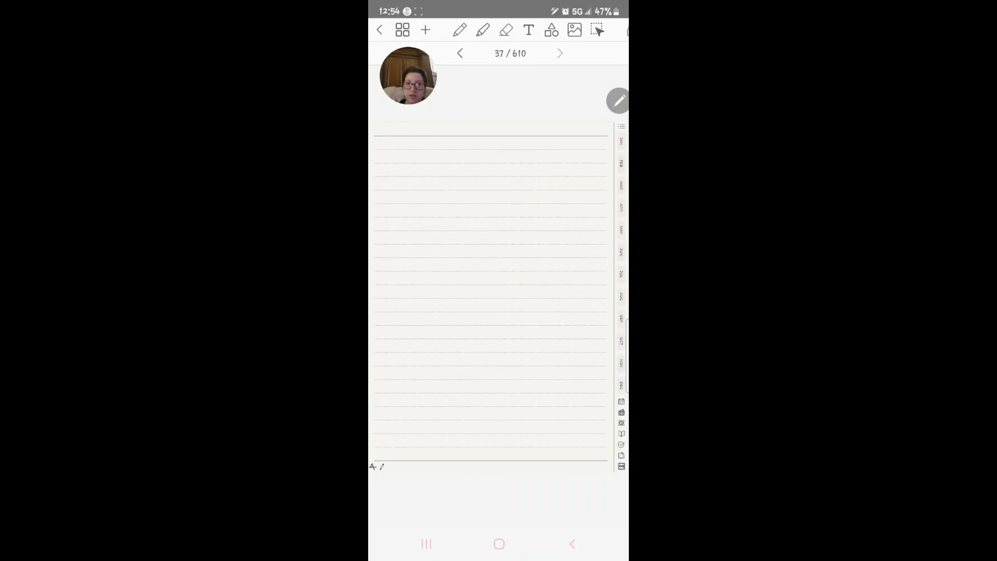
{"action": "left_click", "coordinate": [559, 53]}
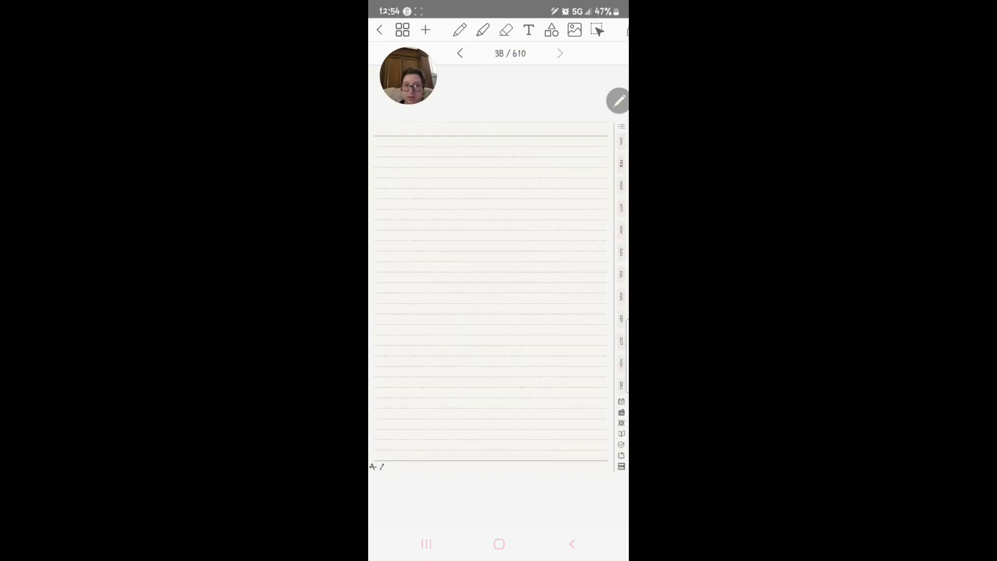
Page through the grid, dotted and Cornell templates, landing on Custom Section 1
{"action": "left_click", "coordinate": [558, 53]}
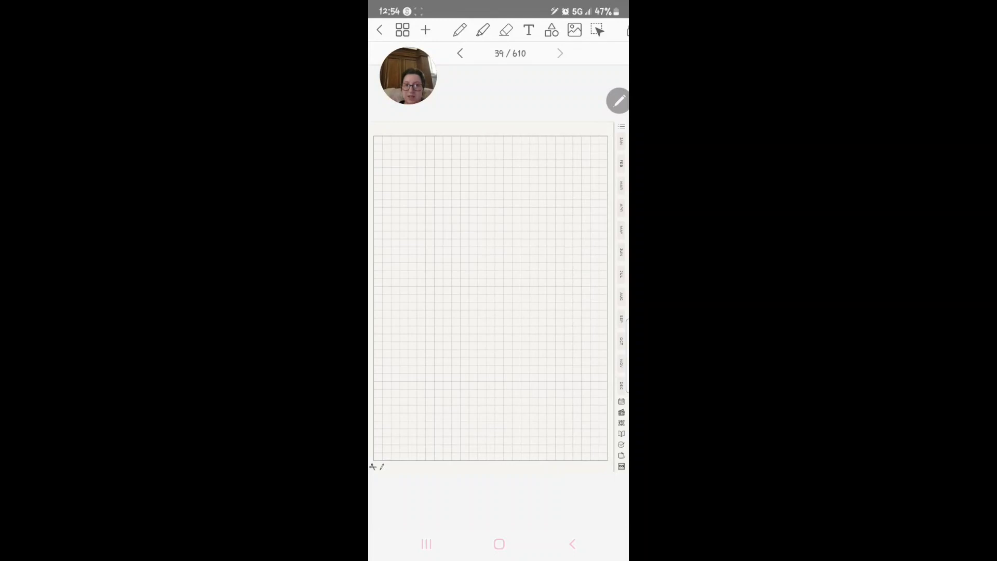
{"action": "left_click", "coordinate": [558, 53]}
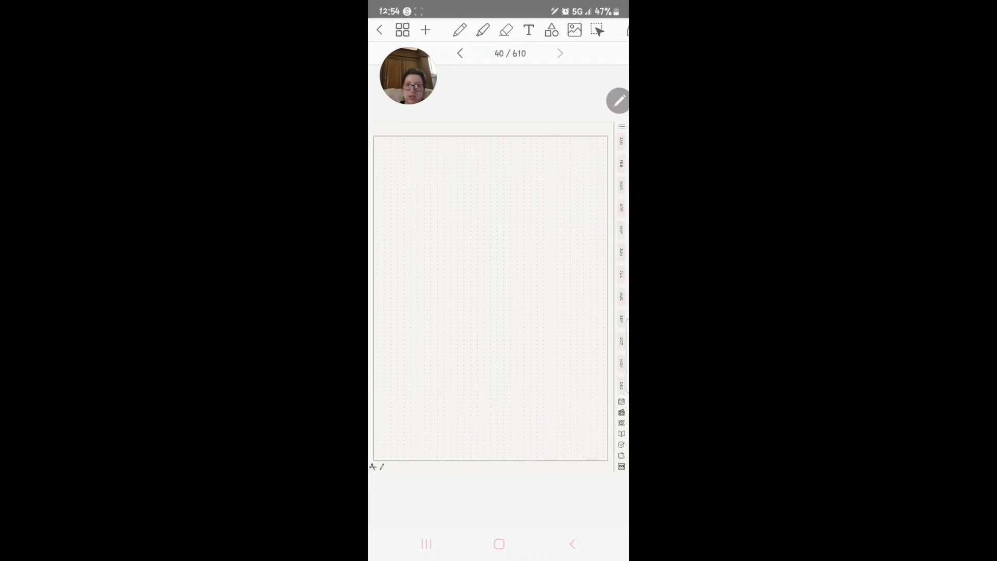
{"action": "left_click", "coordinate": [560, 53]}
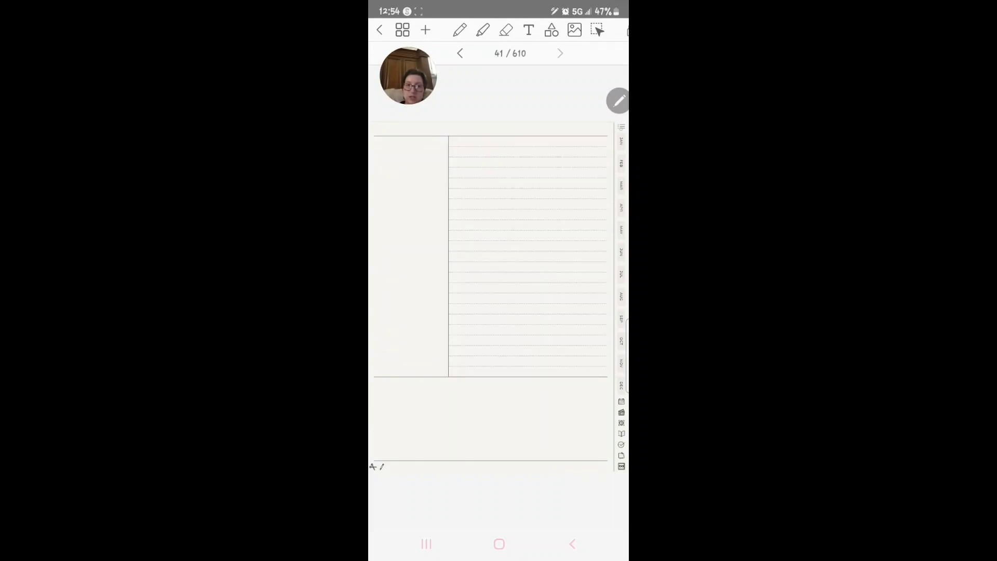
{"action": "left_click", "coordinate": [560, 53]}
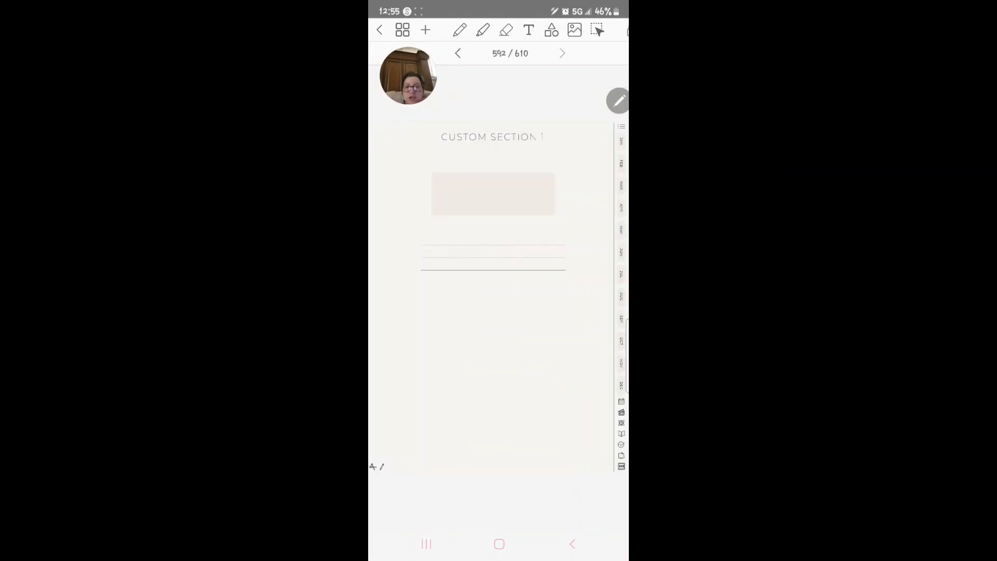
View Custom Section 2, then return to the planner index
{"action": "left_click", "coordinate": [562, 53]}
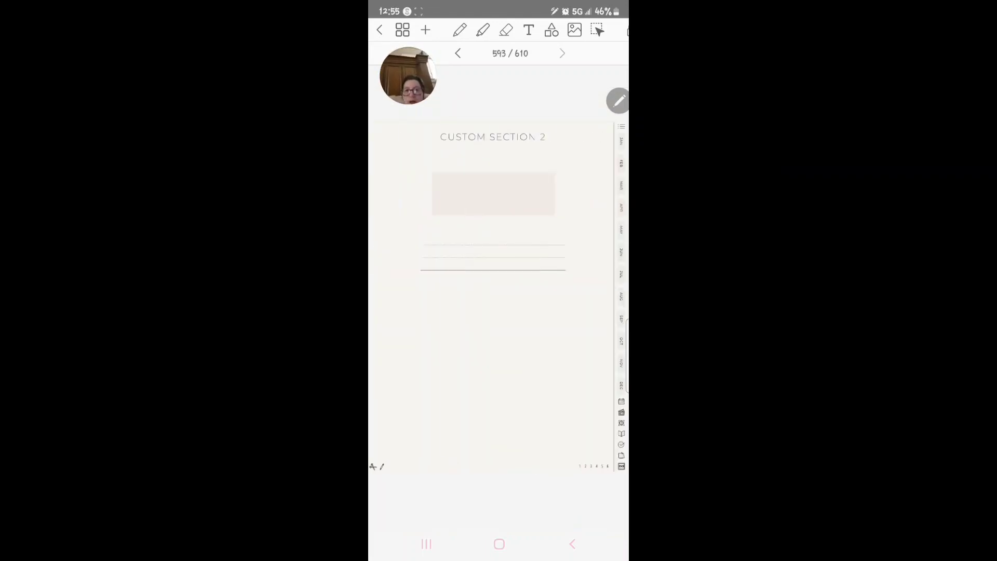
{"action": "left_click", "coordinate": [456, 53]}
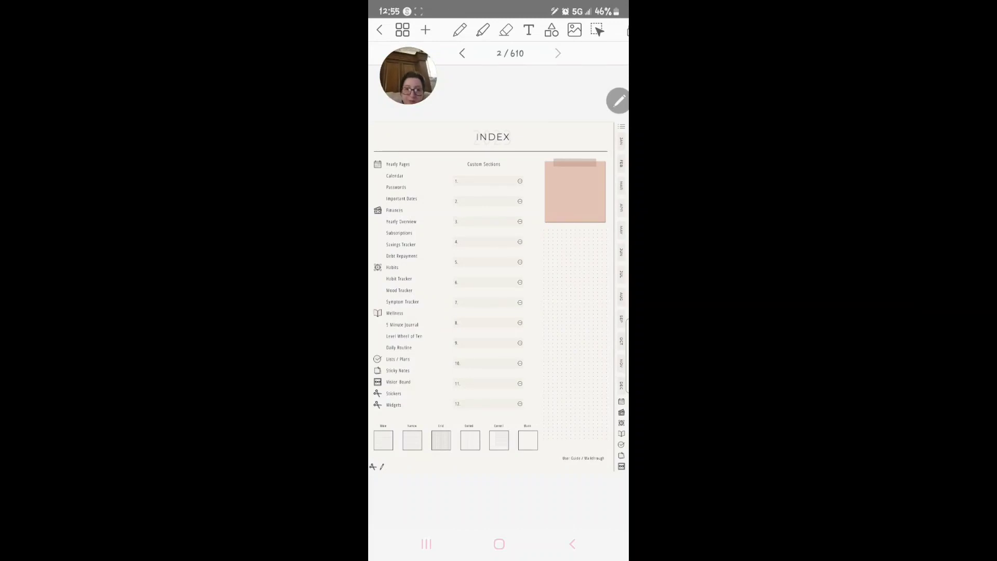
Visit the To-Do, Habit Tracker and 5 Minute Journal pages
{"action": "scroll", "scroll_direction": "down", "scroll_amount": 3}
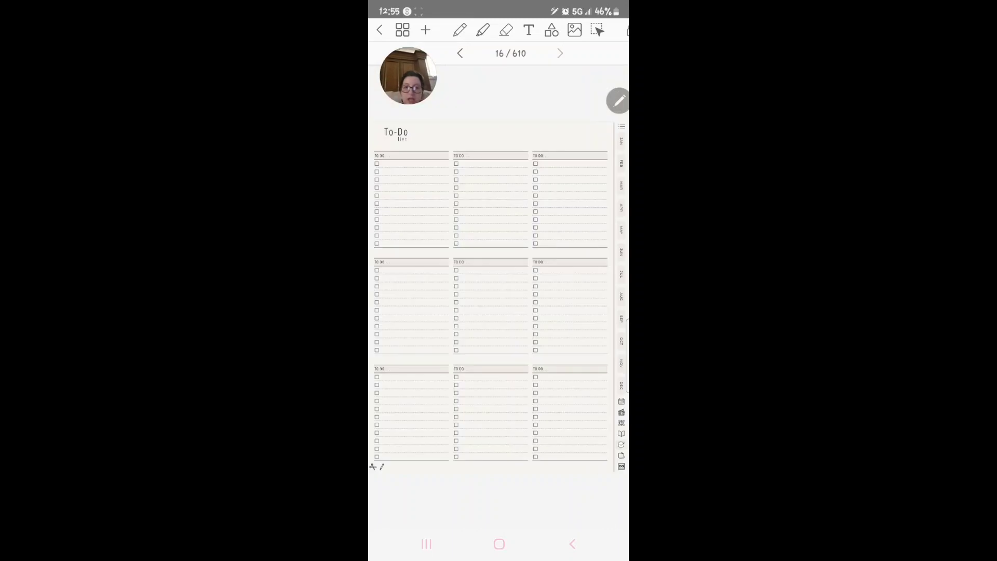
{"action": "left_click", "coordinate": [558, 53]}
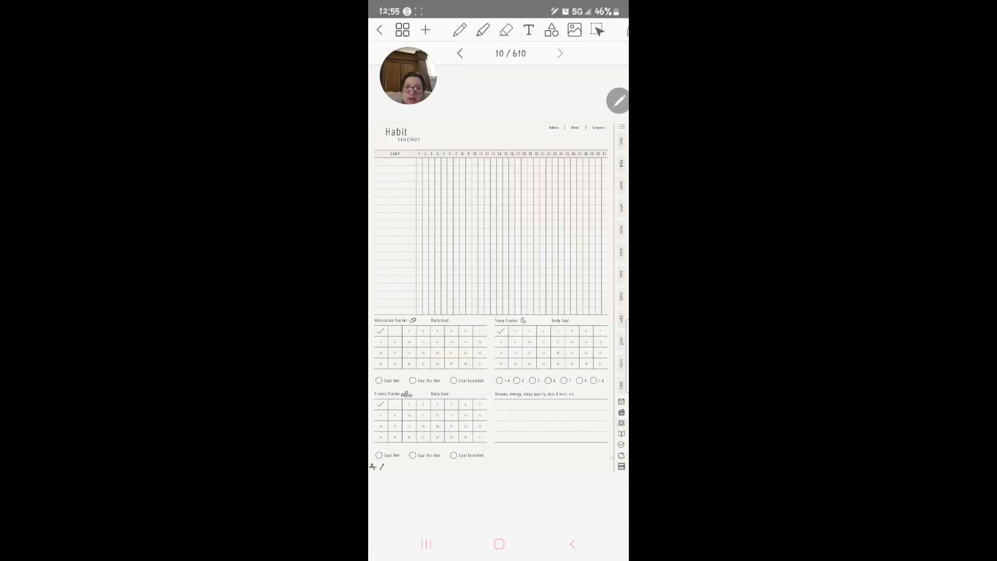
{"action": "left_click", "coordinate": [560, 53]}
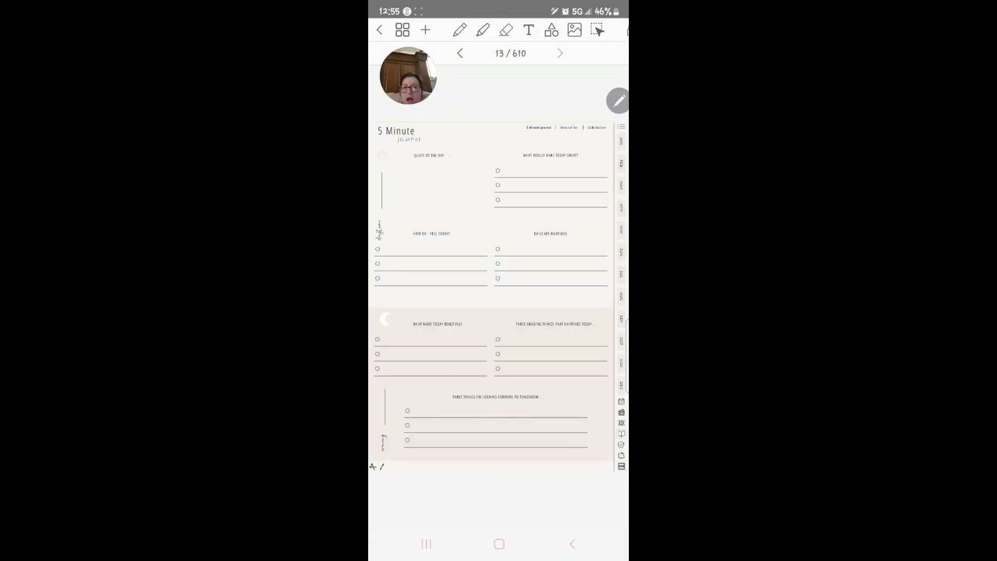
Return to the index and open the planner's 2023 cover page
{"action": "left_click", "coordinate": [461, 53]}
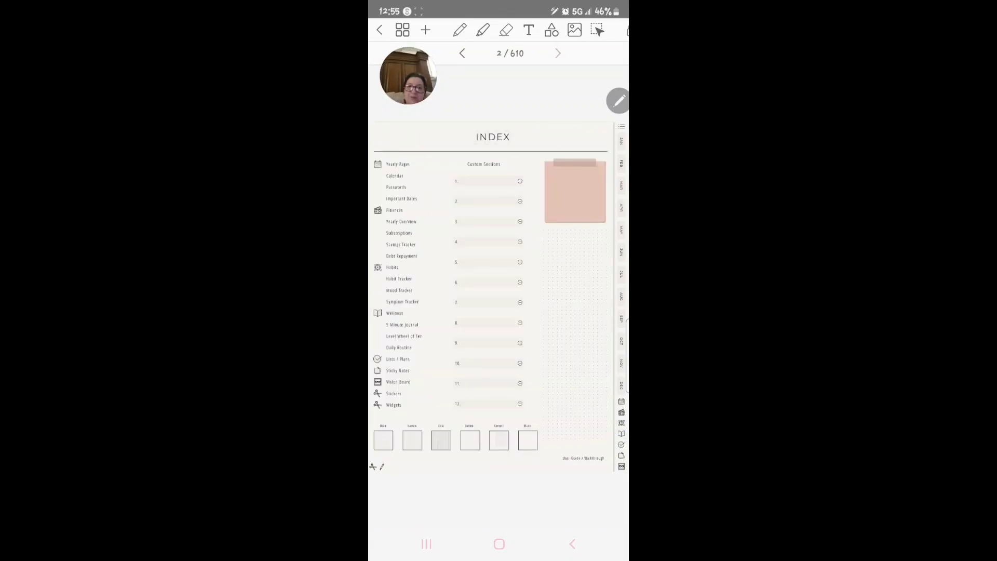
{"action": "left_click", "coordinate": [462, 52]}
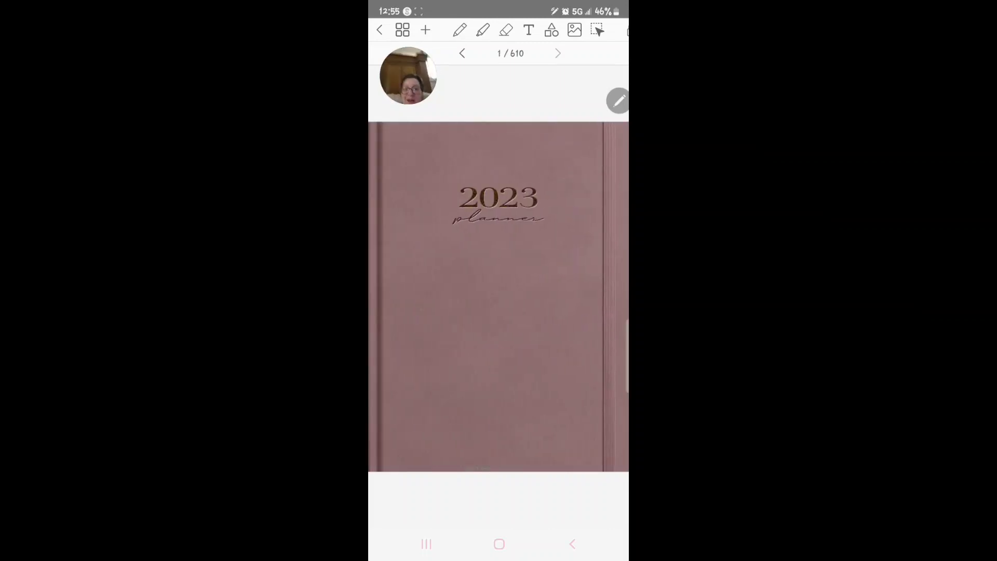